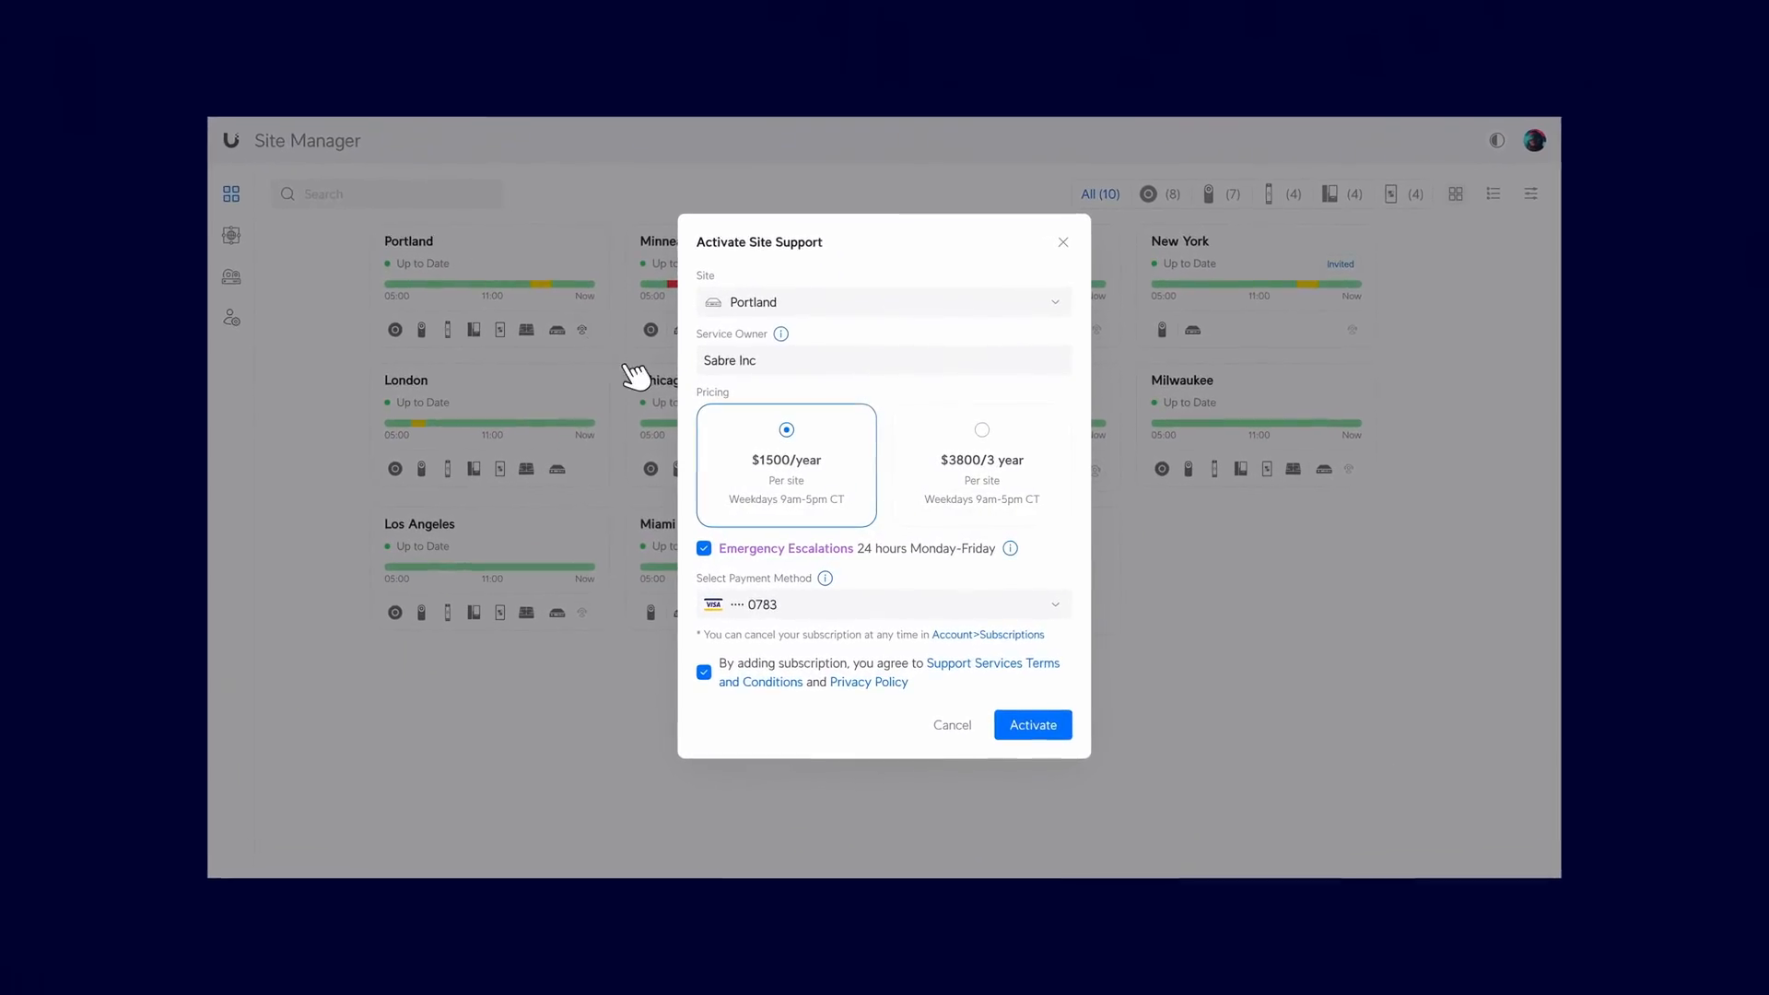
# Step: Submit the $1500/year Site Support activation for Portland, showing the Site Support Activated confirmation
pyautogui.click(1030, 724)
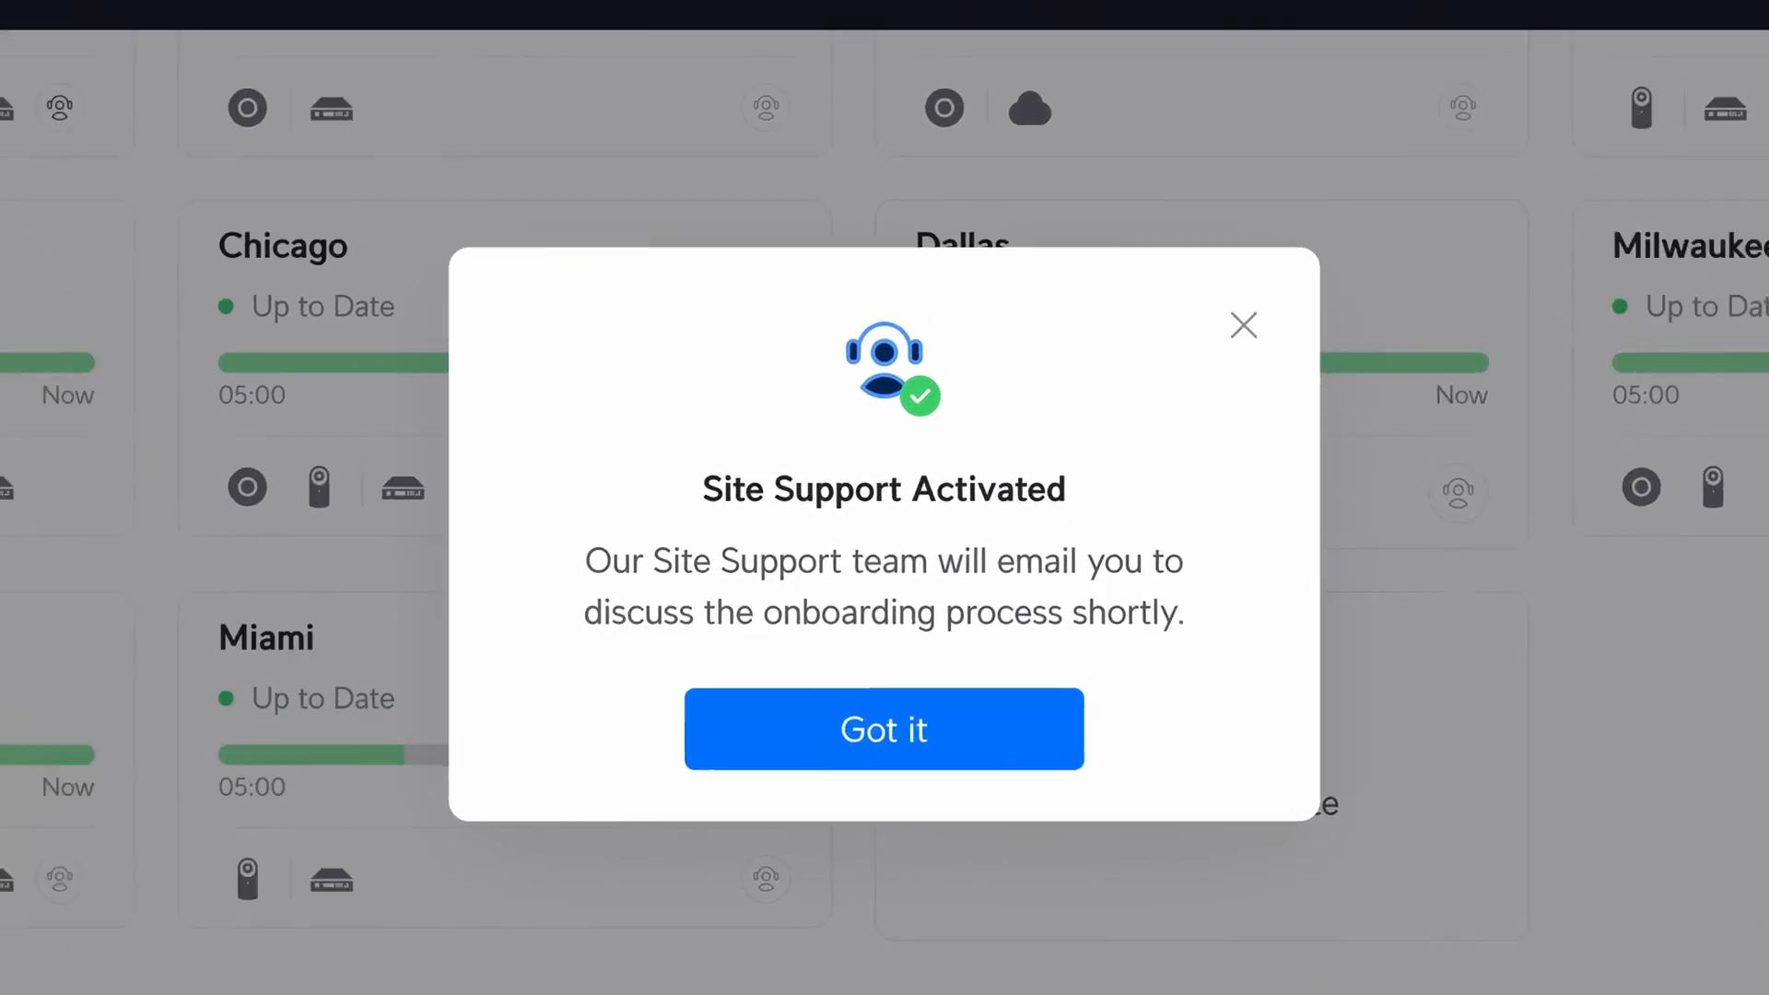